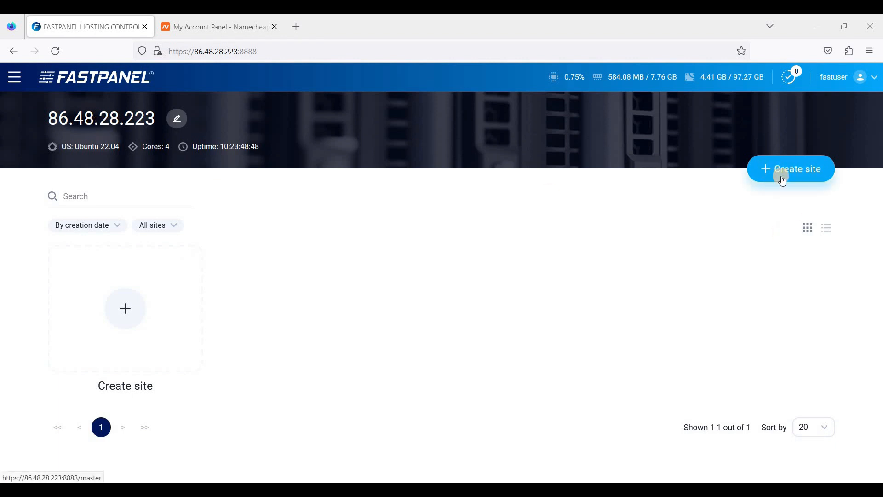
Start the site creation wizard from the server overview.
click(790, 169)
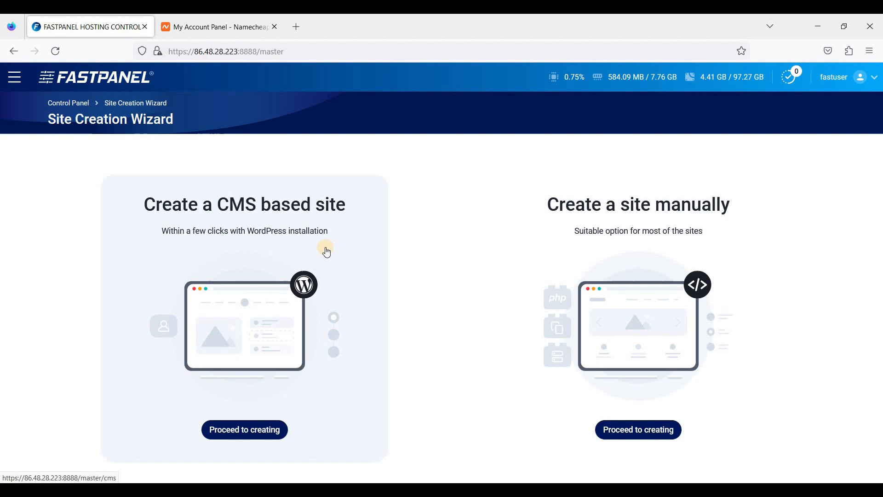
mouse_move(206, 250)
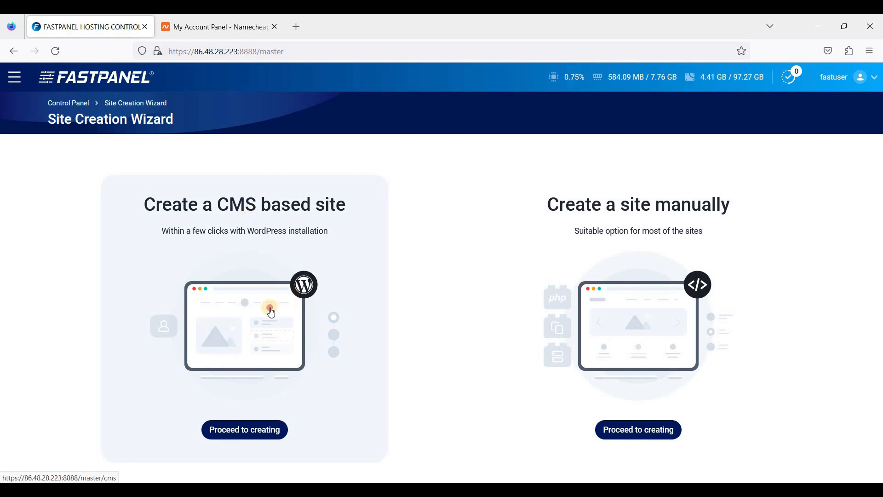
Choose a CMS-based site with domain webshanks.store, www alias and an email domain.
click(244, 429)
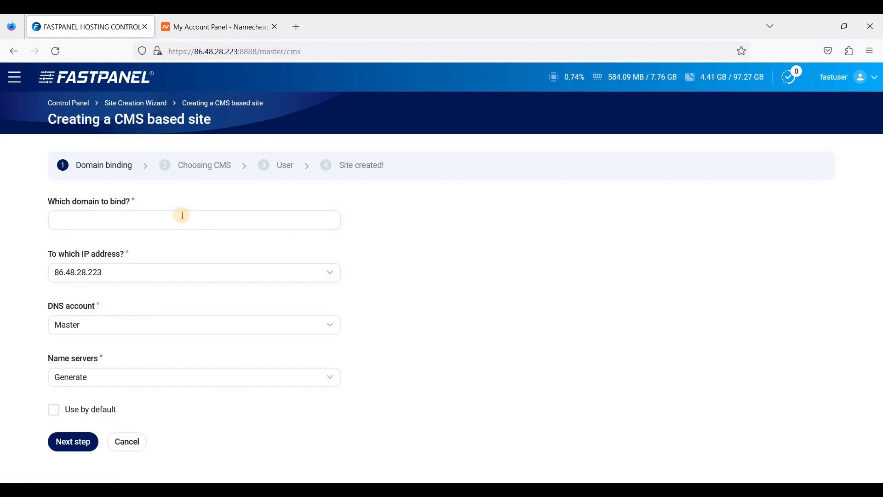
text(web)
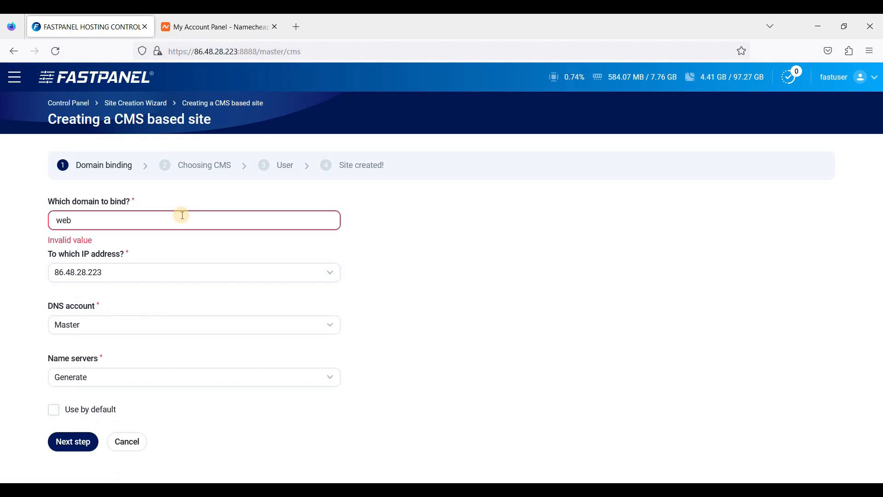
text(shanks.store)
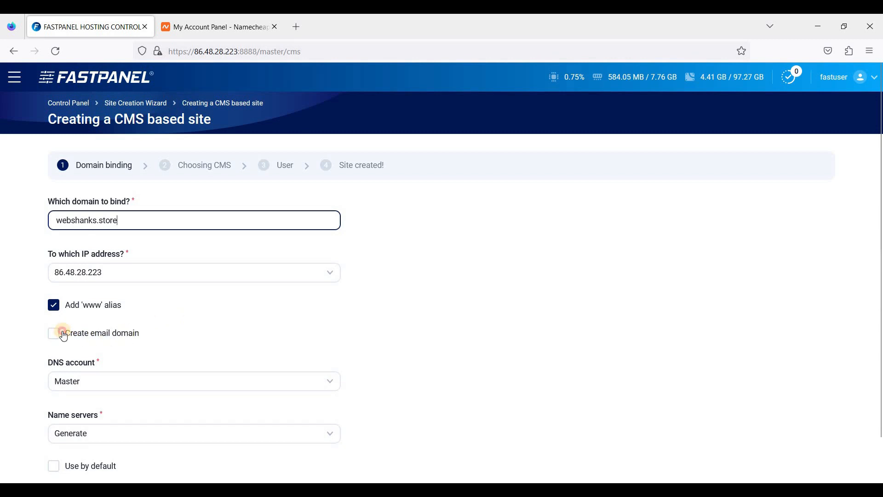
click(54, 334)
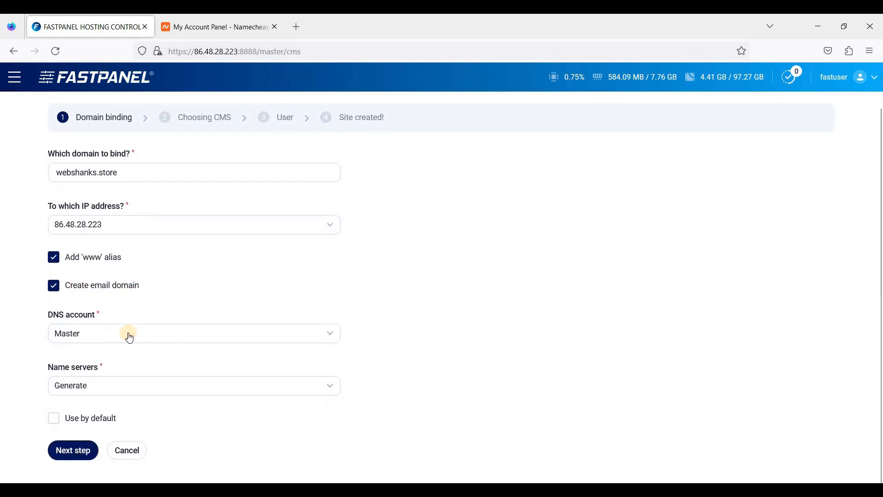
mouse_move(100, 432)
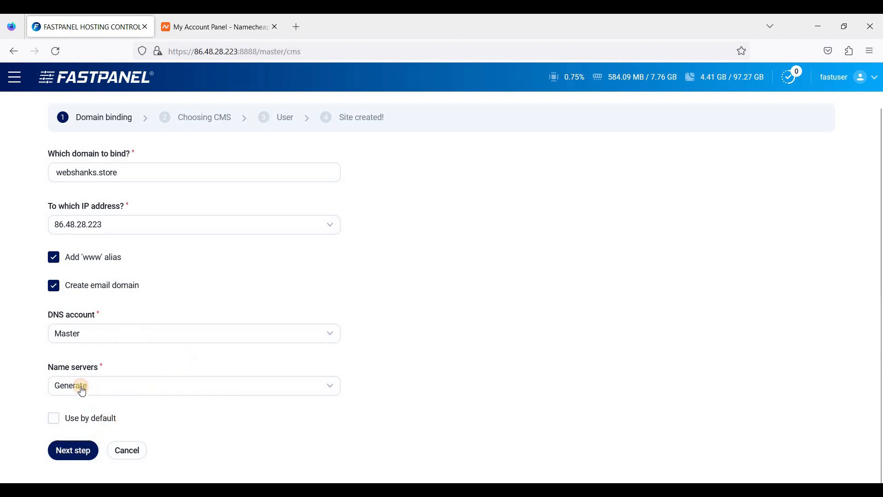
click(194, 386)
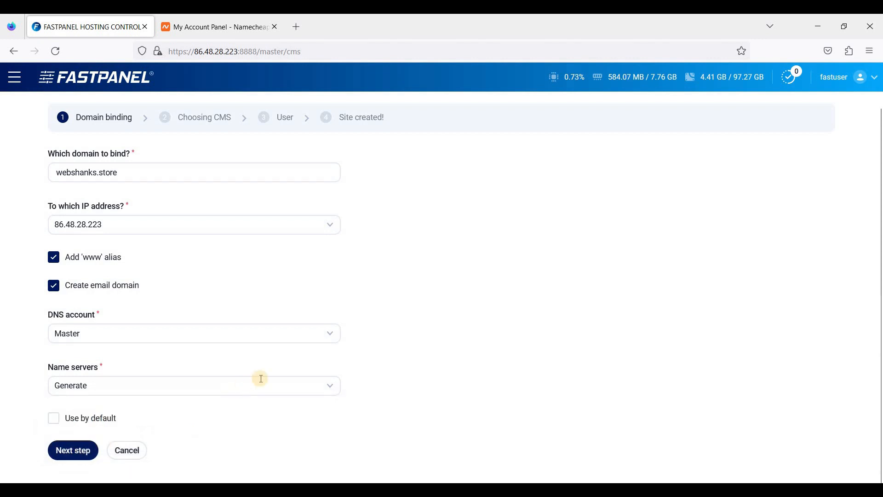
Keep WordPress (latest) and select the generated admin password to copy it.
click(72, 450)
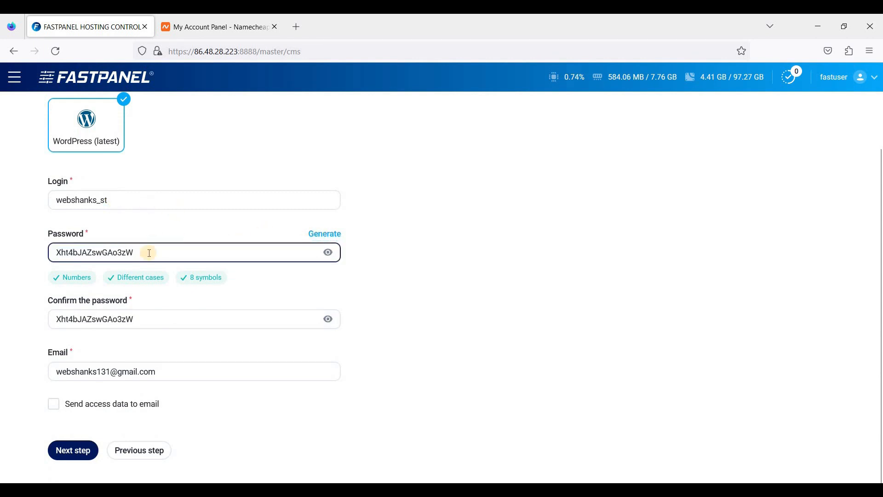
triple_click(112, 252)
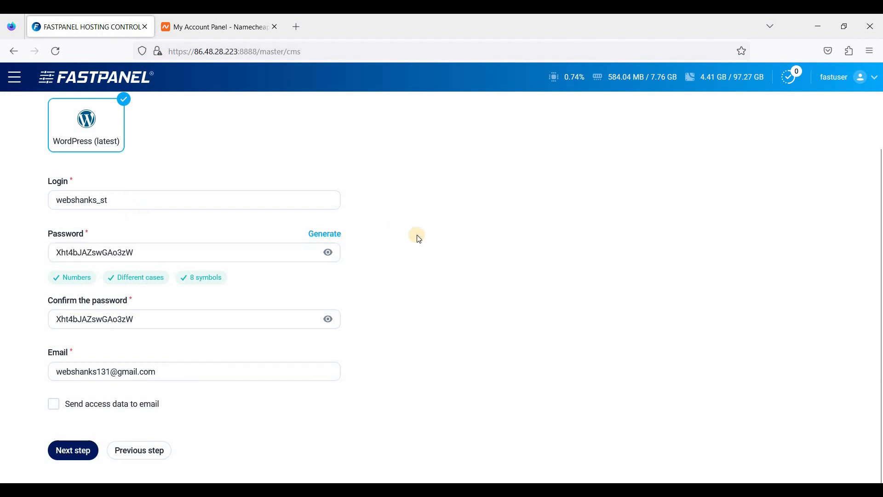
mouse_move(88, 408)
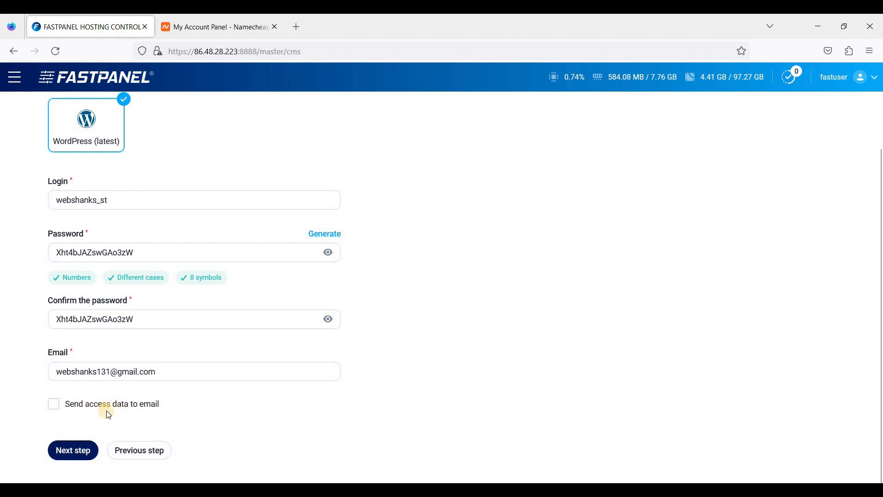
mouse_move(82, 450)
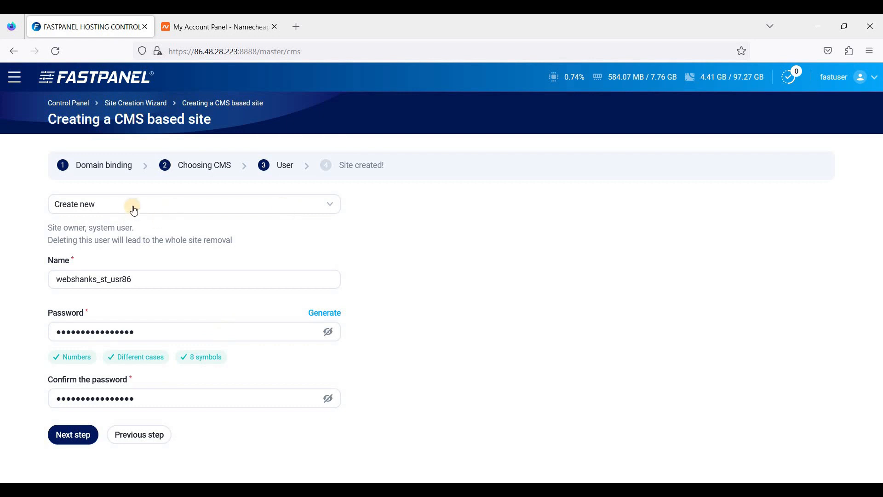
Assign the existing fastuser panel user as owner and create the site.
click(194, 204)
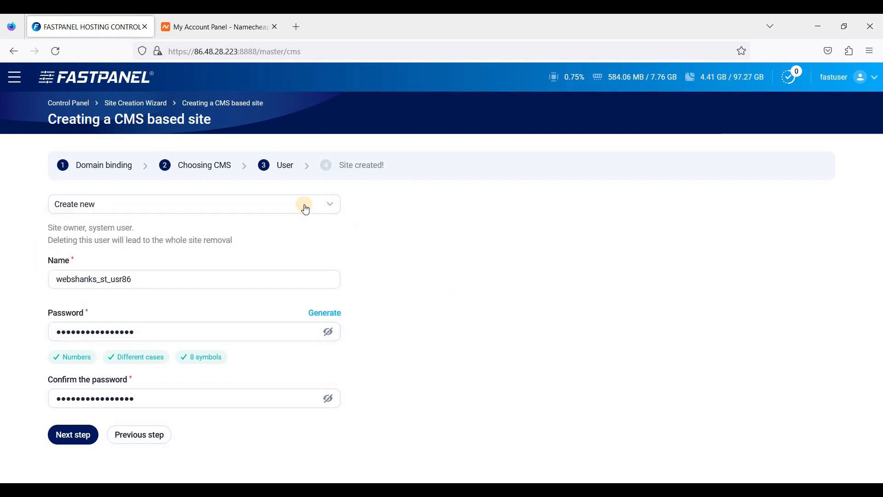
mouse_move(159, 205)
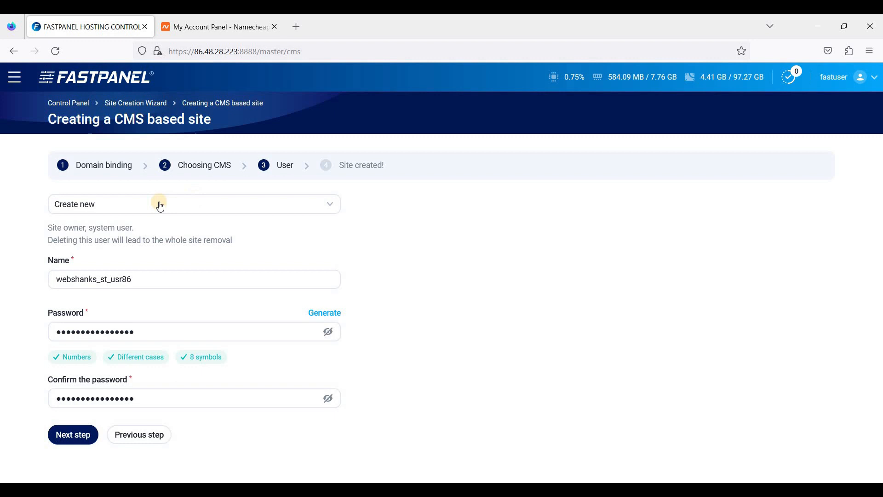
click(194, 204)
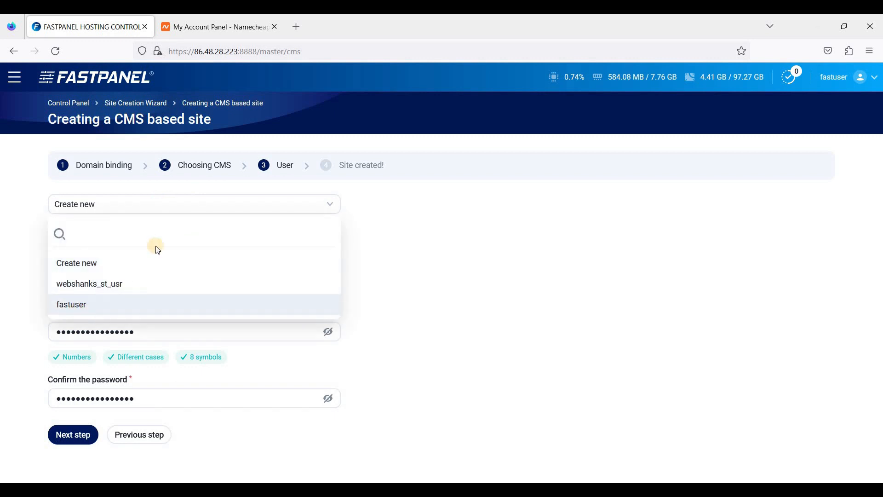
click(71, 304)
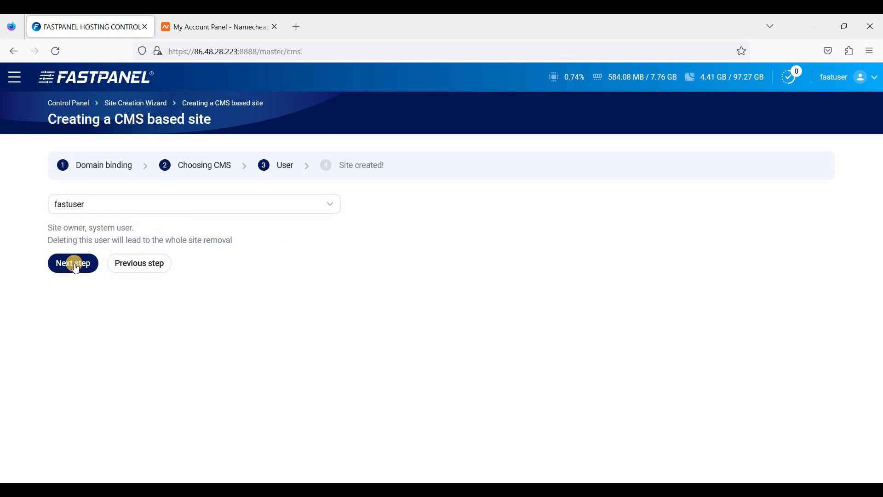
click(72, 262)
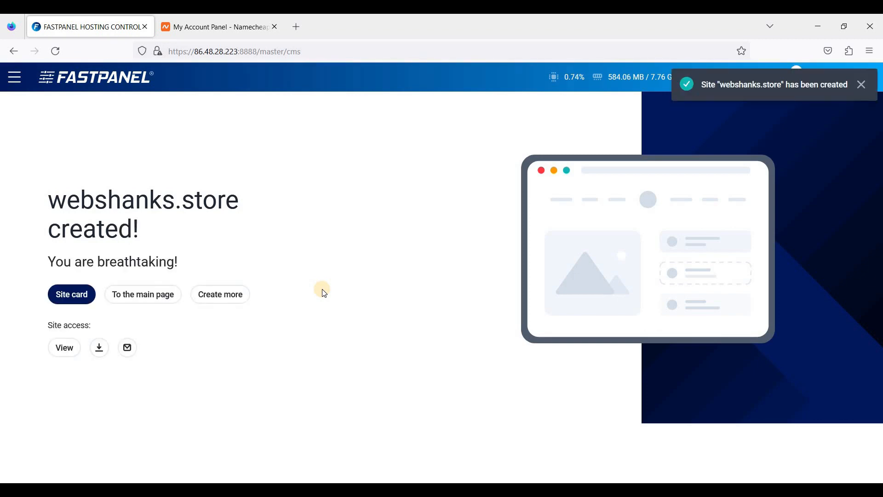
mouse_move(228, 275)
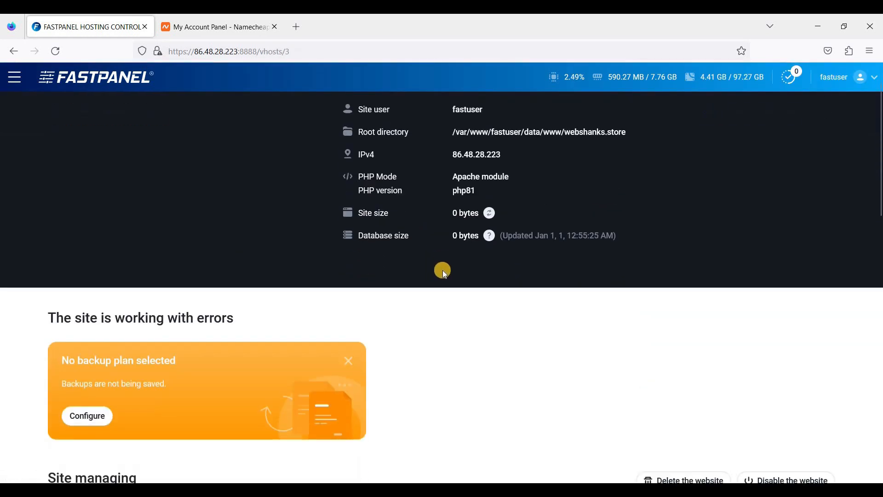
Scroll the new site's page down to its managing tools.
scroll(down, 3)
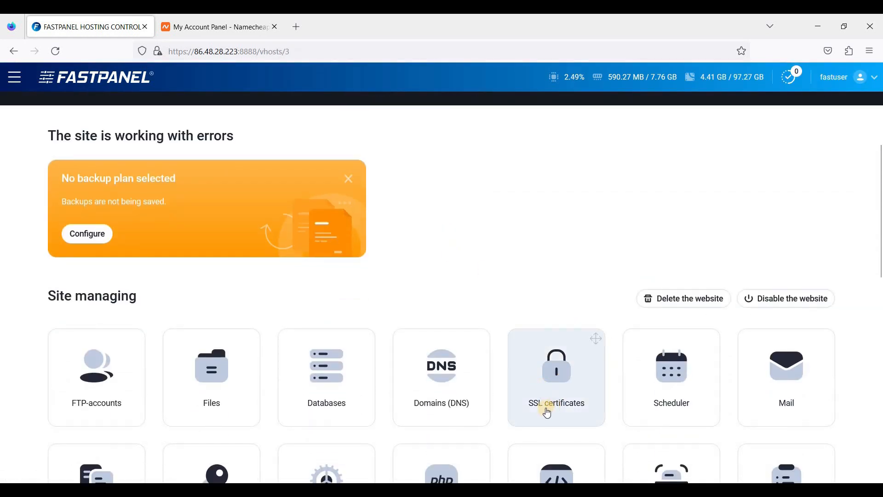
mouse_move(259, 144)
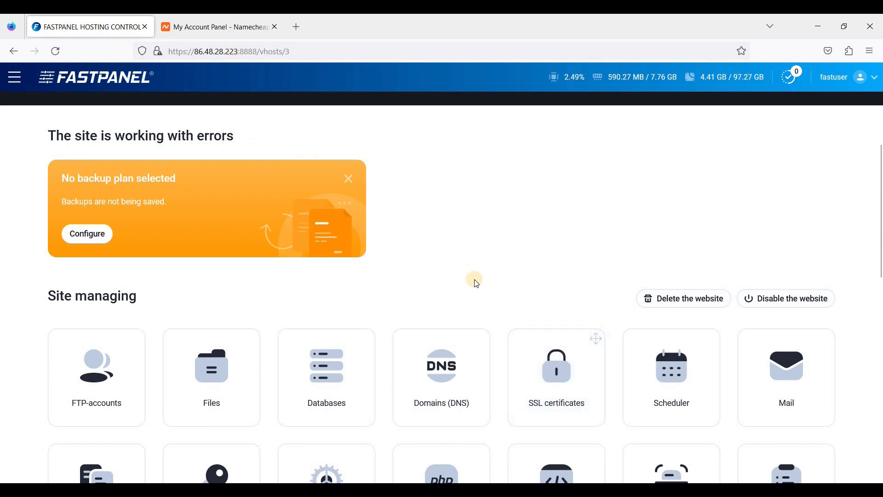
In Namecheap, reach the Advanced DNS settings for webshanks.store.
click(217, 26)
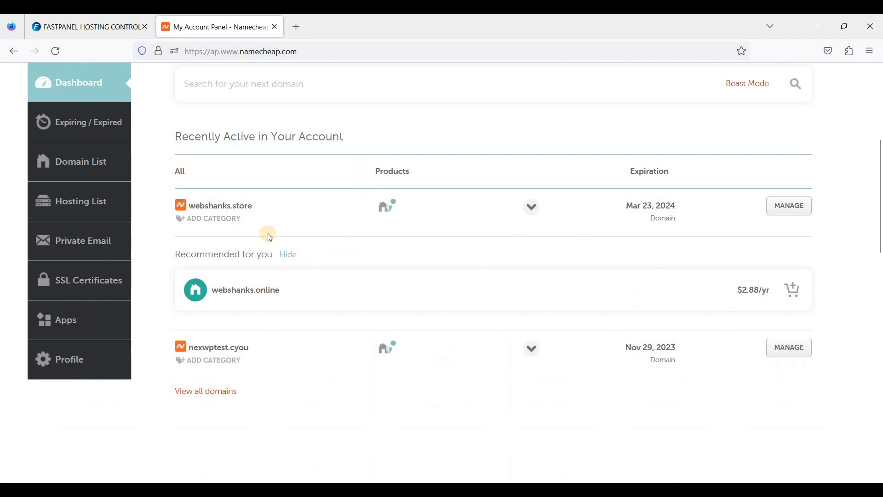
mouse_move(337, 212)
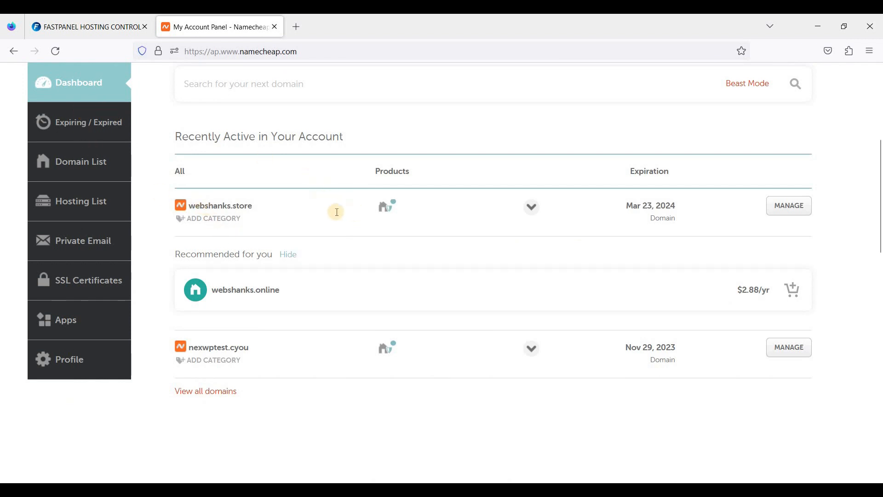
mouse_move(826, 220)
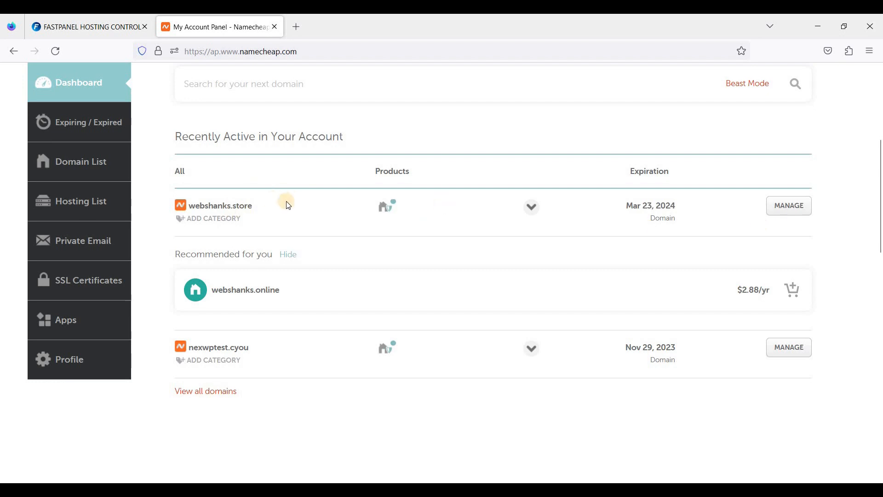
mouse_move(584, 305)
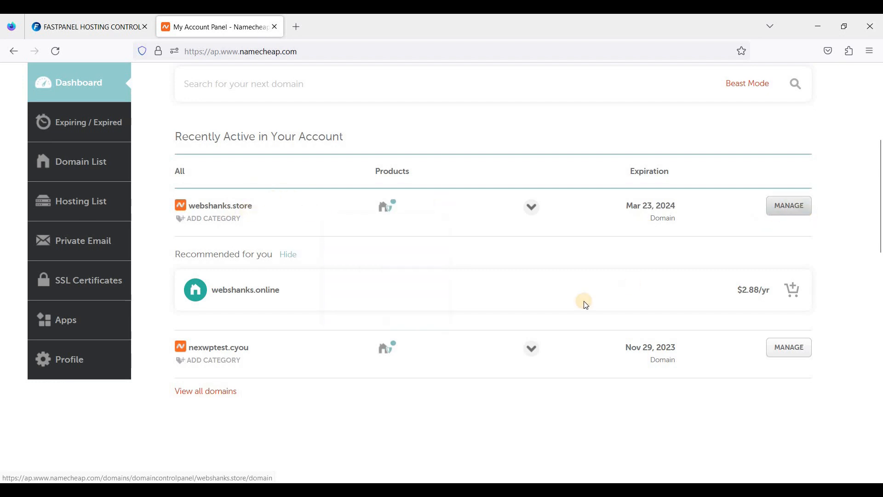
click(789, 205)
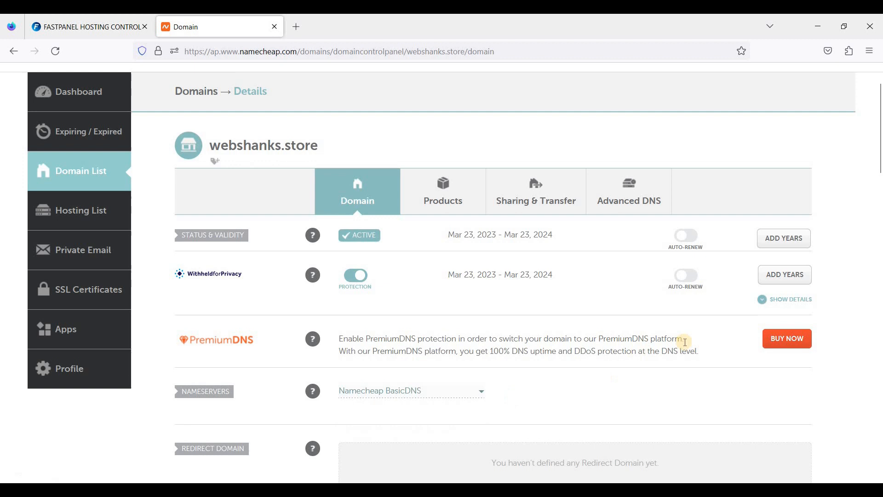
click(628, 191)
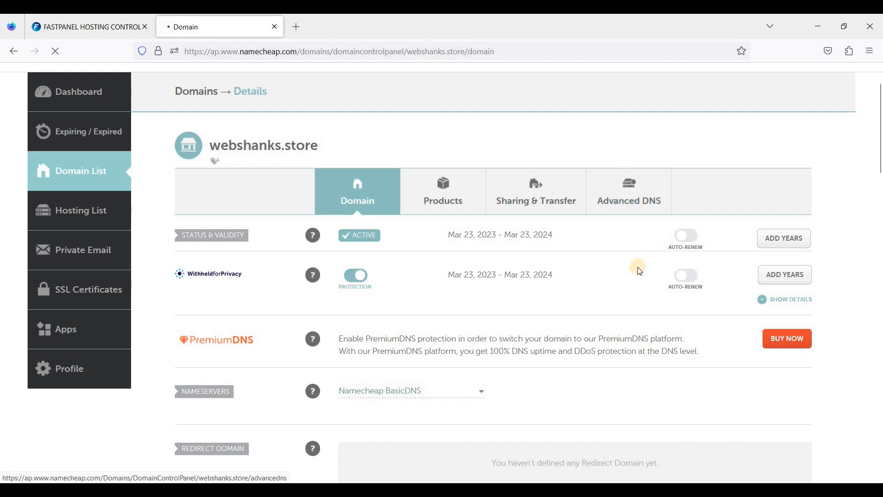
click(628, 191)
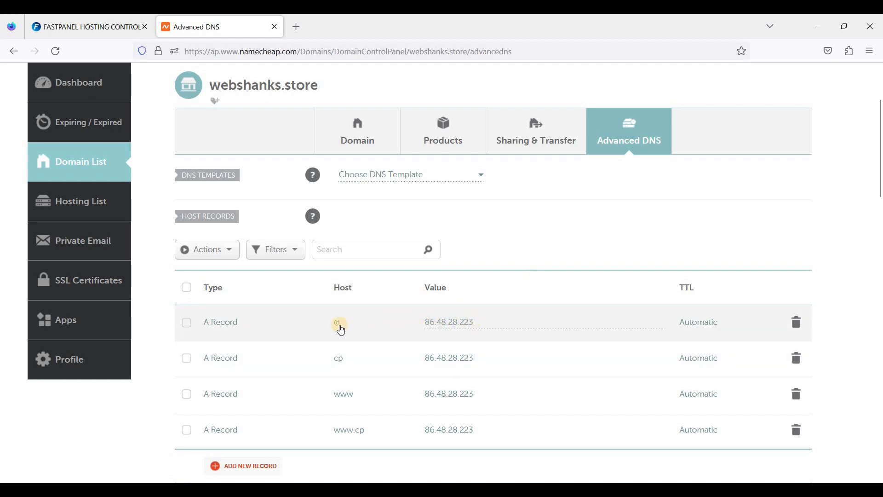
mouse_move(376, 363)
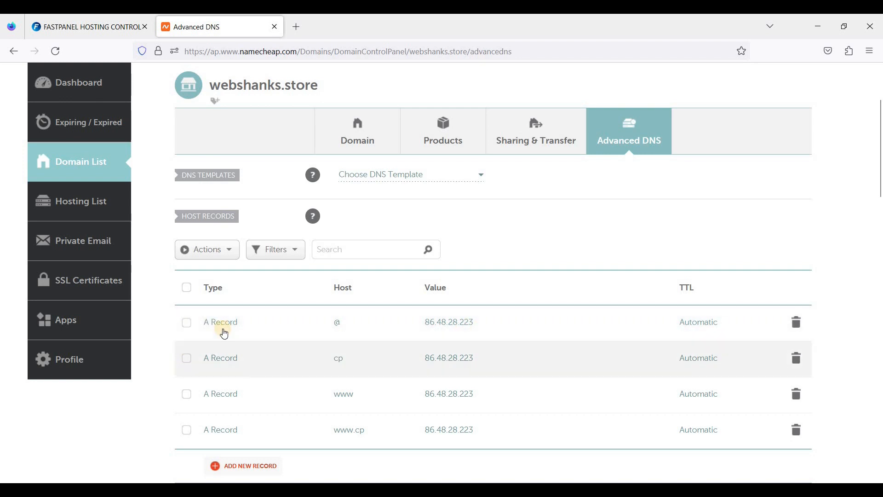
mouse_move(364, 402)
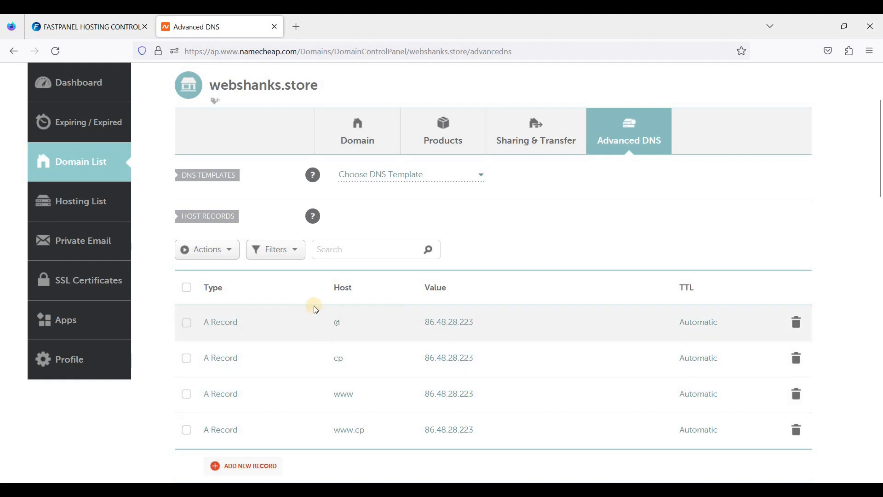
Add a new A record for host www pointing to 86.48.28.223.
scroll(down, 3)
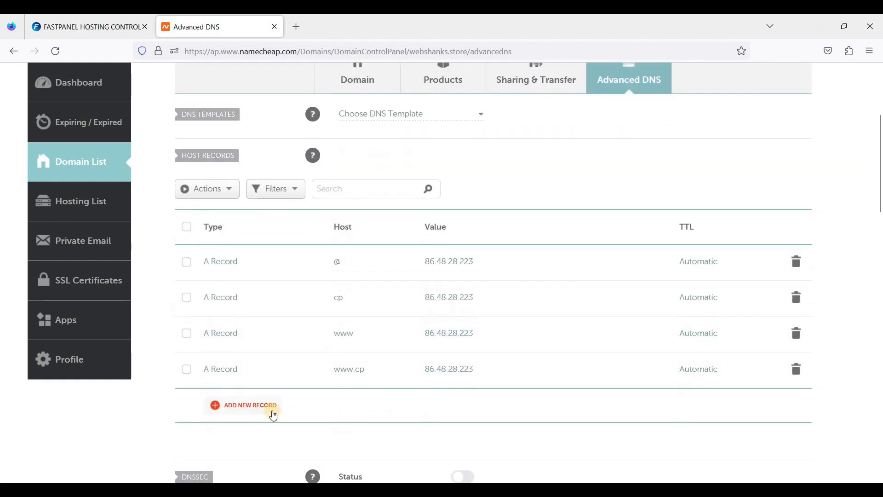
click(247, 404)
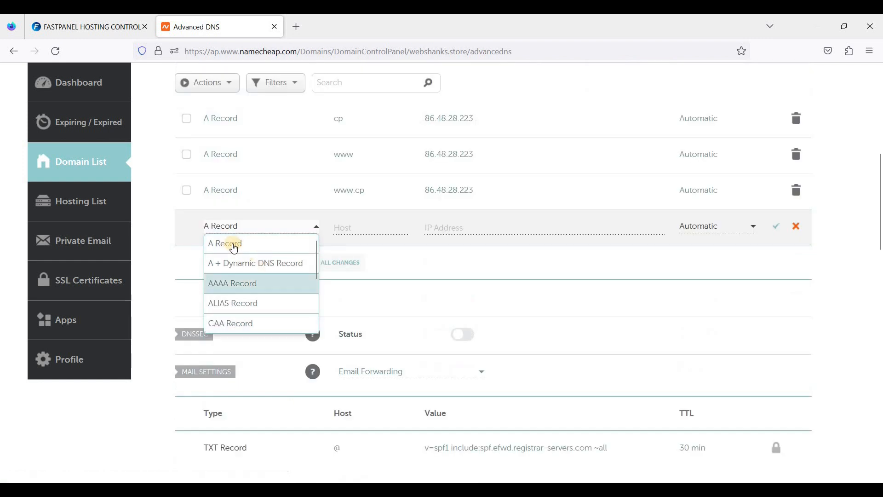
click(234, 243)
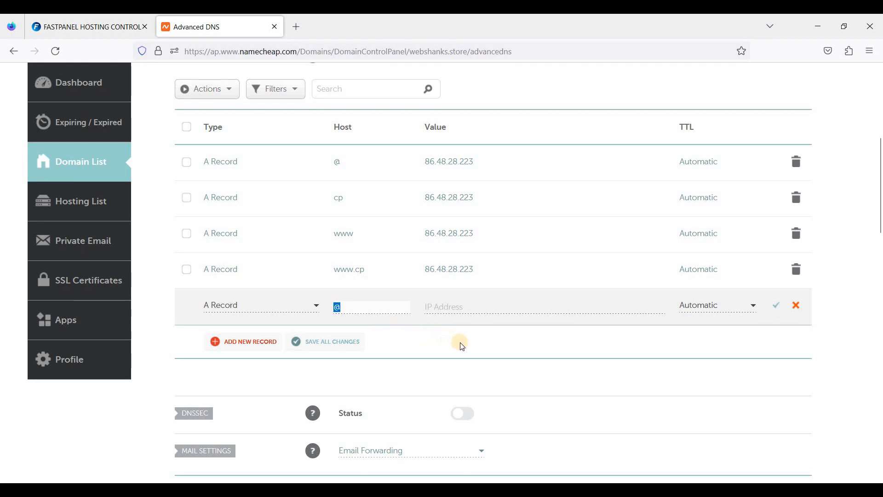
text(www)
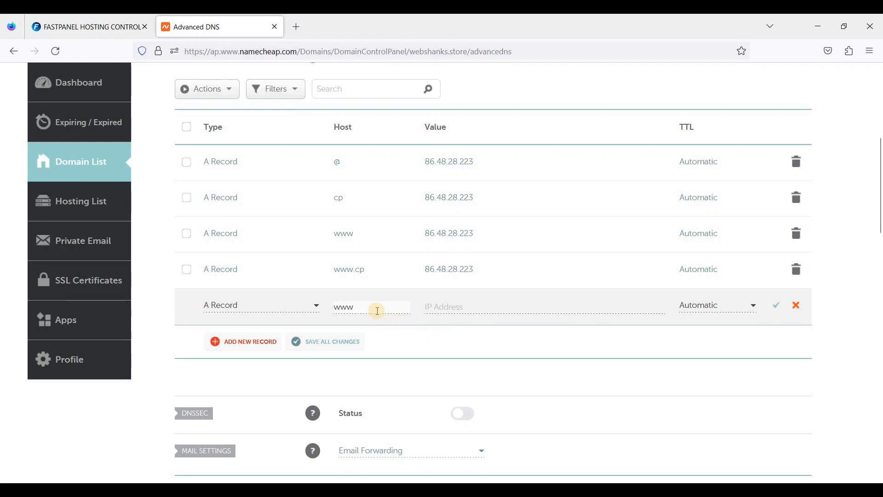
mouse_move(367, 306)
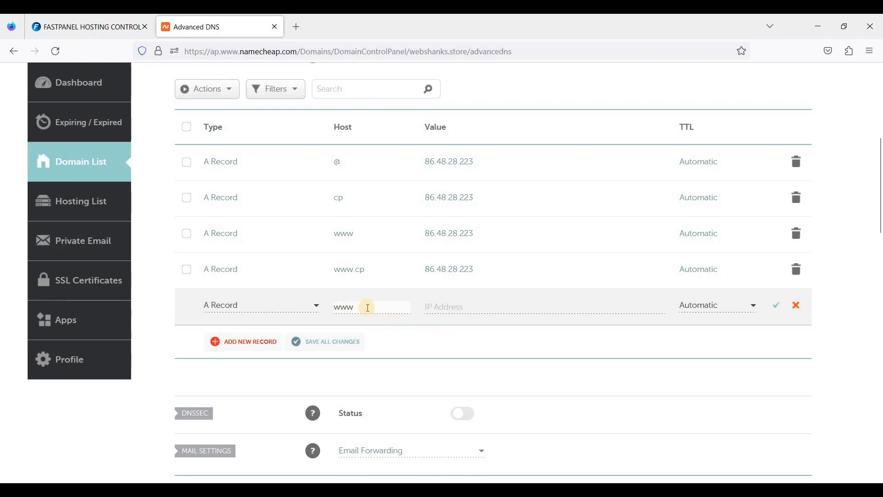
click(544, 305)
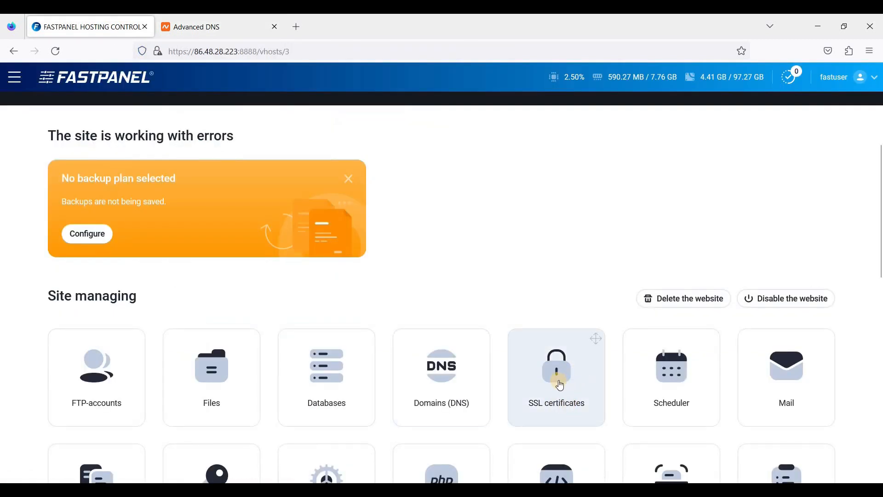
mouse_move(615, 408)
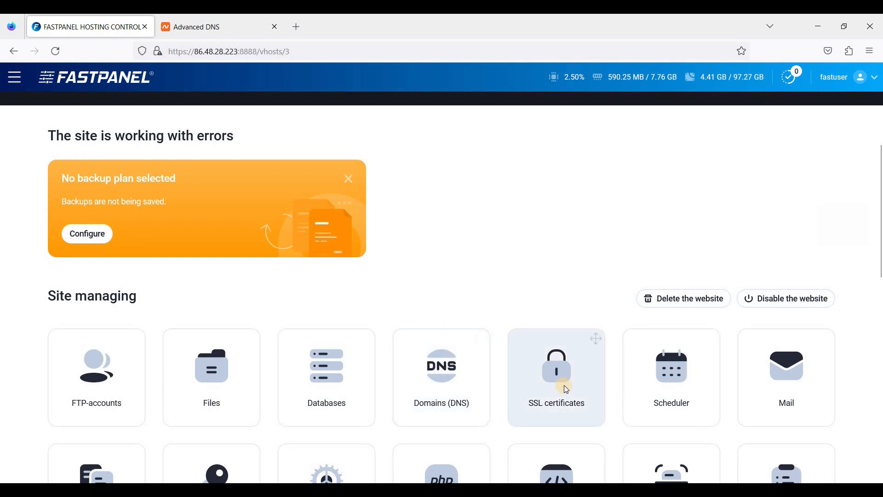
Request a Let's Encrypt normal certificate for webshanks.store from the SSL certificates list.
click(556, 371)
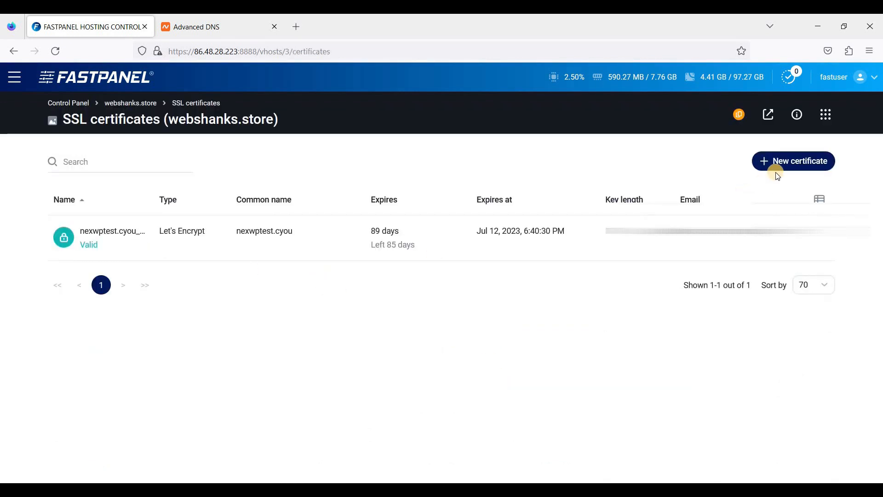
click(793, 160)
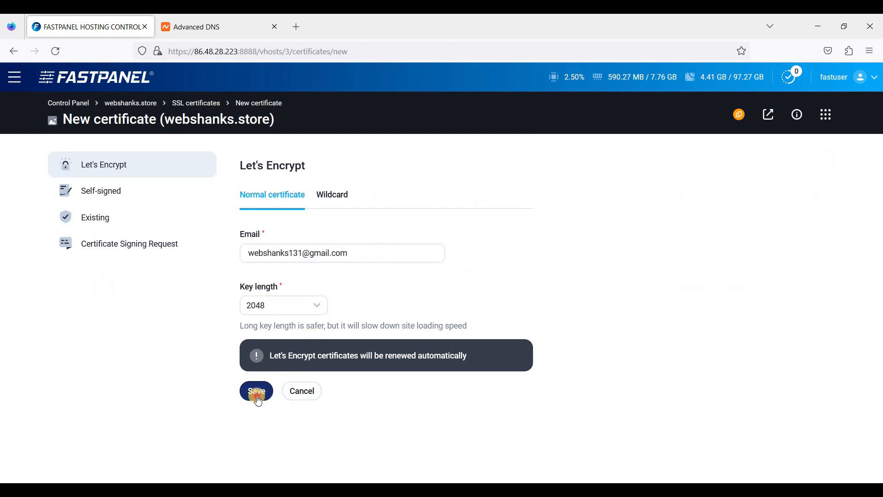
click(255, 390)
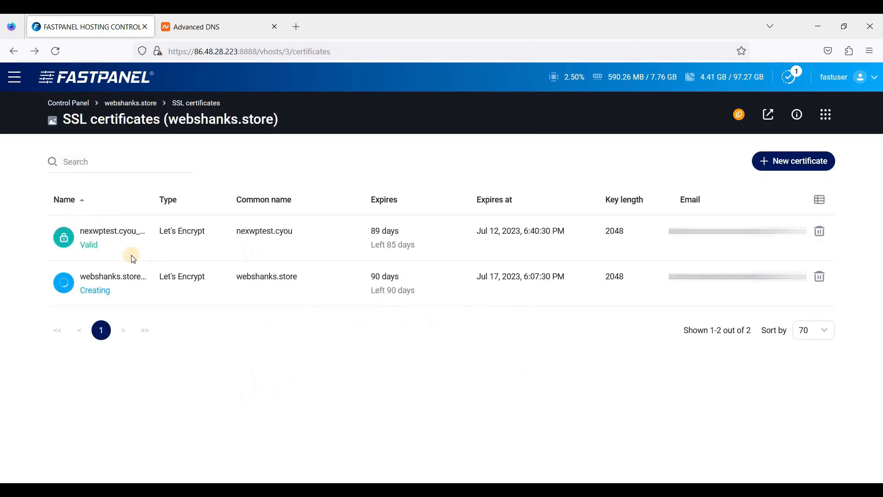
mouse_move(209, 305)
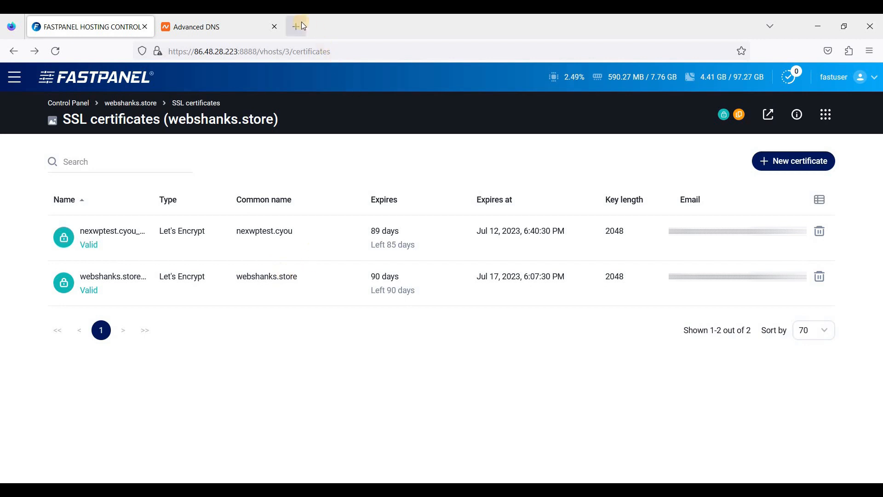
Sign in at webshanks.store/wp-admin with the admin account, declining to save the password.
click(298, 27)
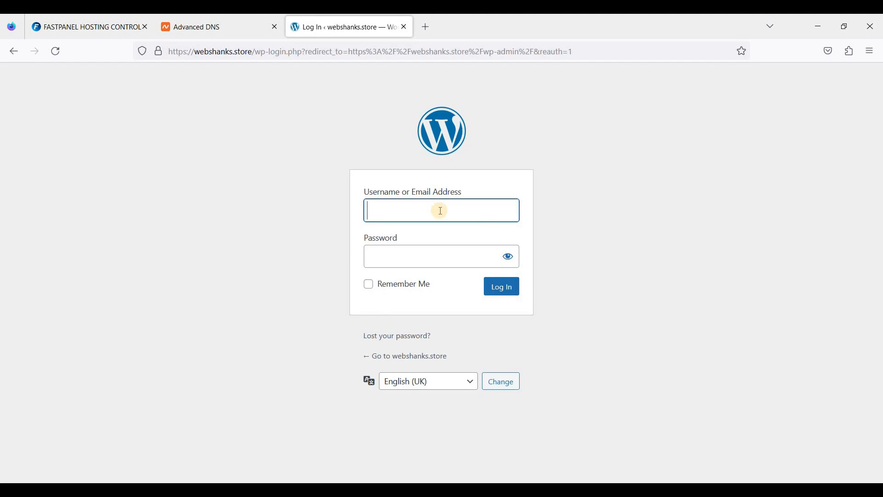
text(web)
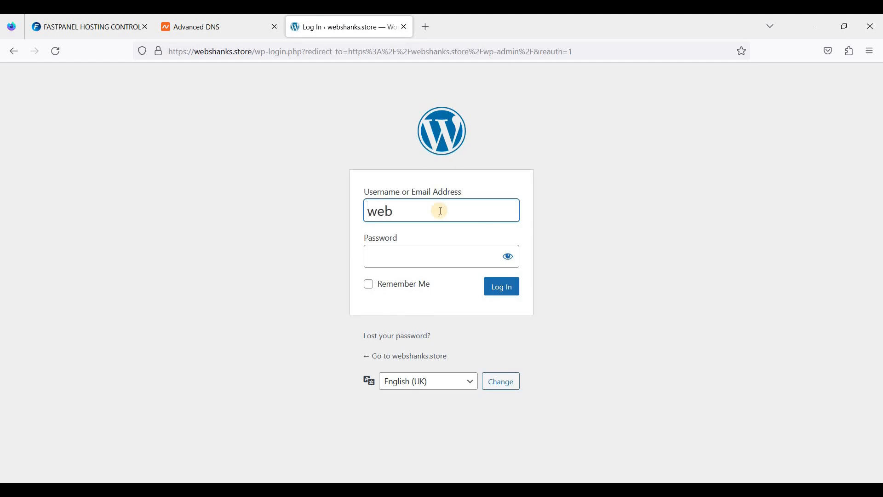
text(shanks_st)
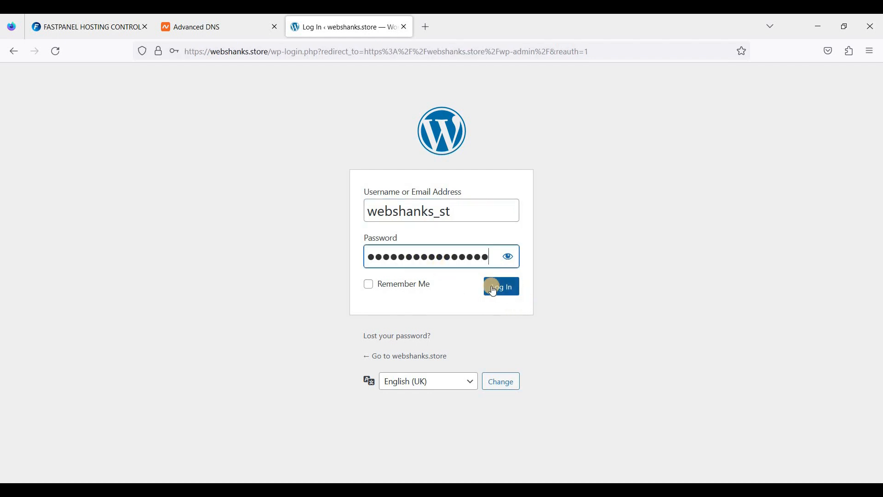
click(501, 287)
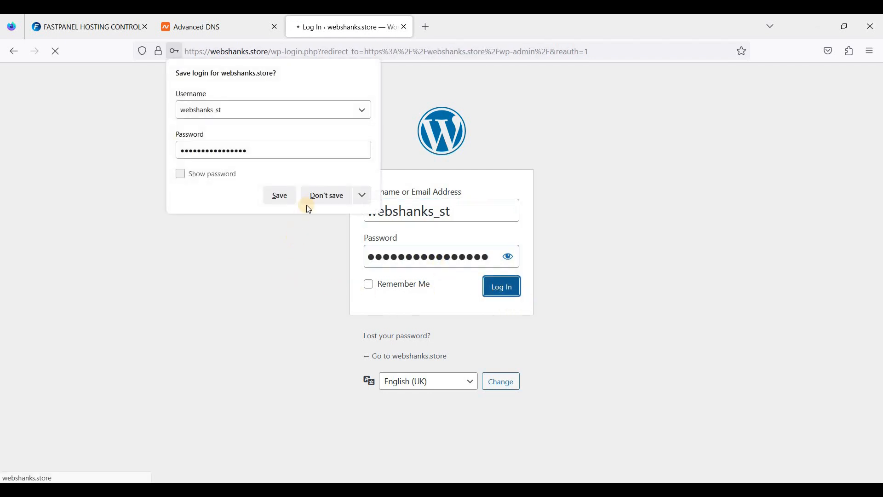
click(325, 195)
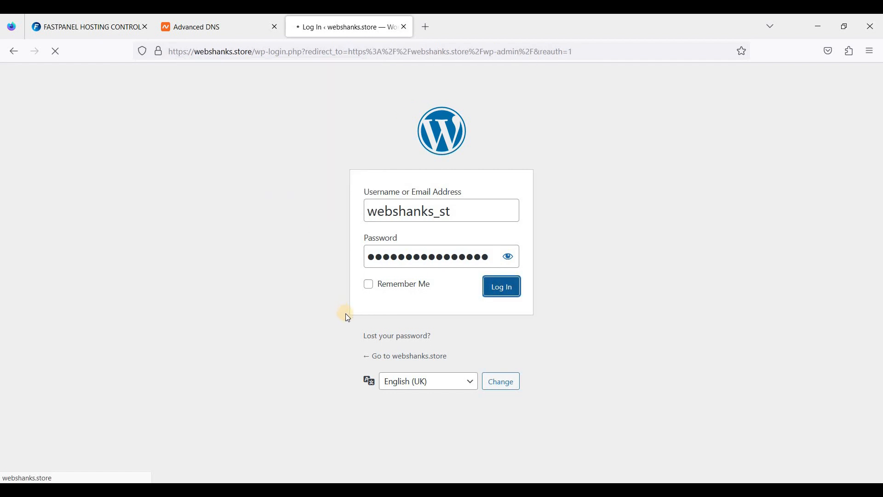
click(500, 286)
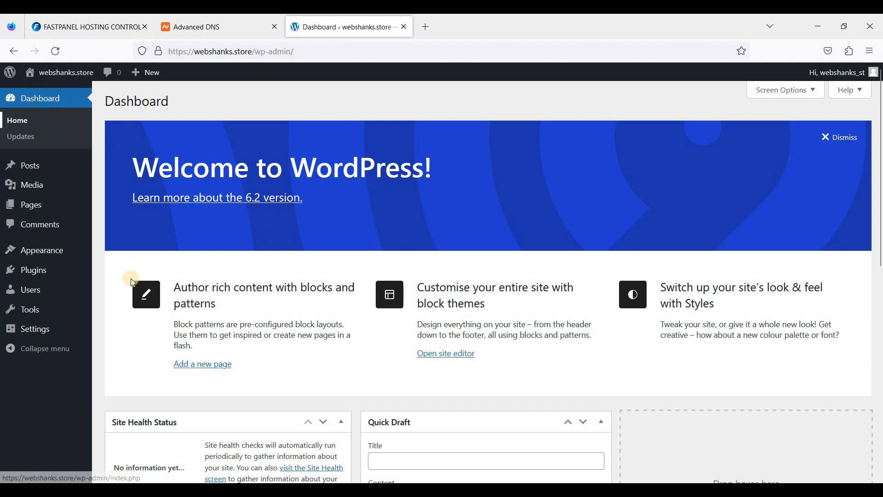
scroll(down, 3)
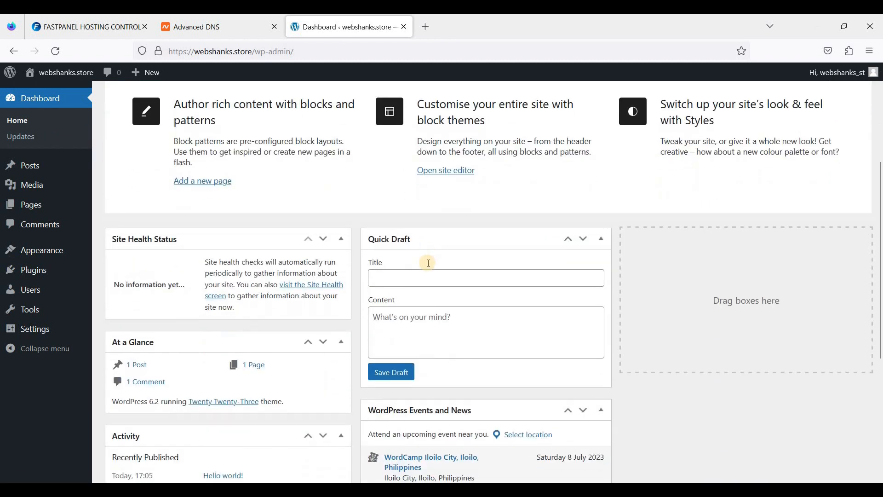
scroll(down, 3)
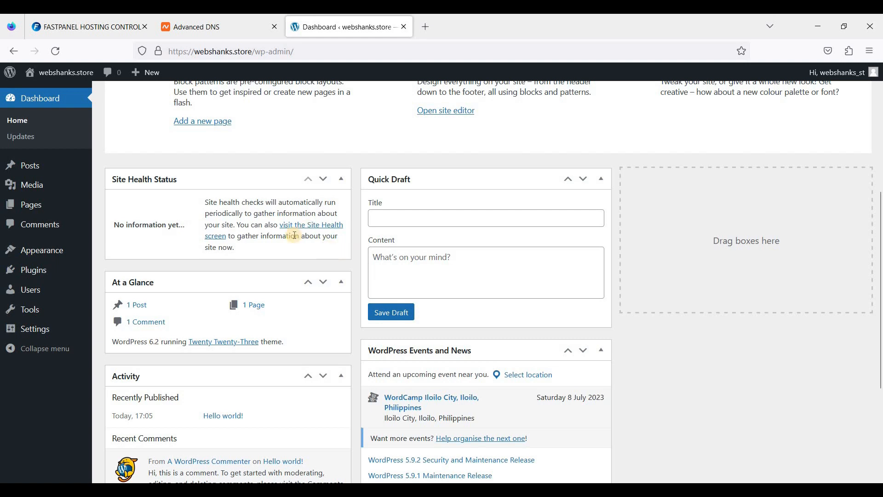
scroll(up, 3)
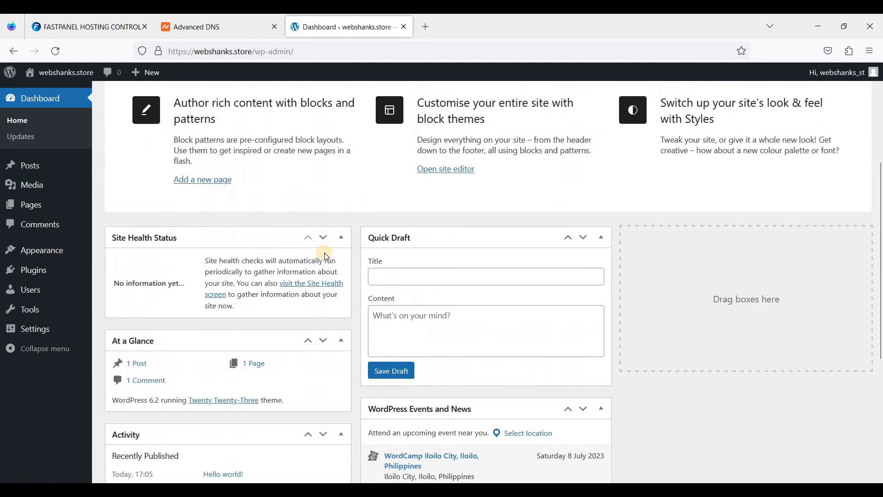
scroll(down, 3)
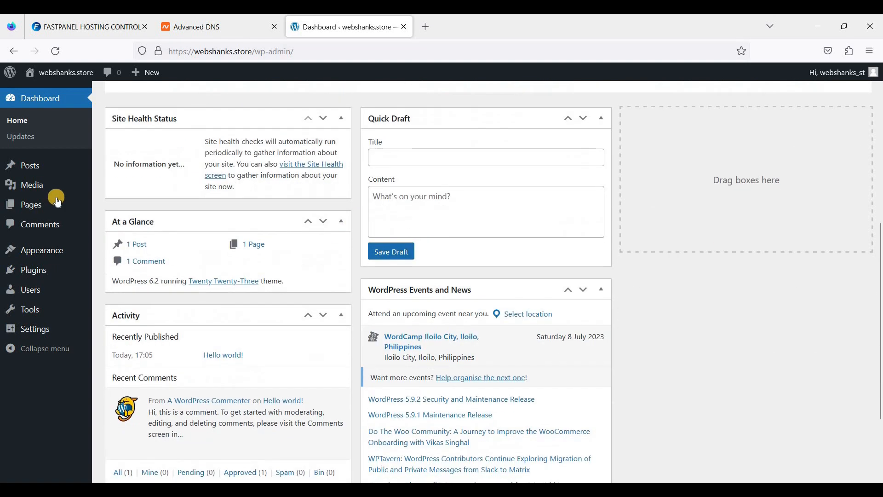
scroll(down, 3)
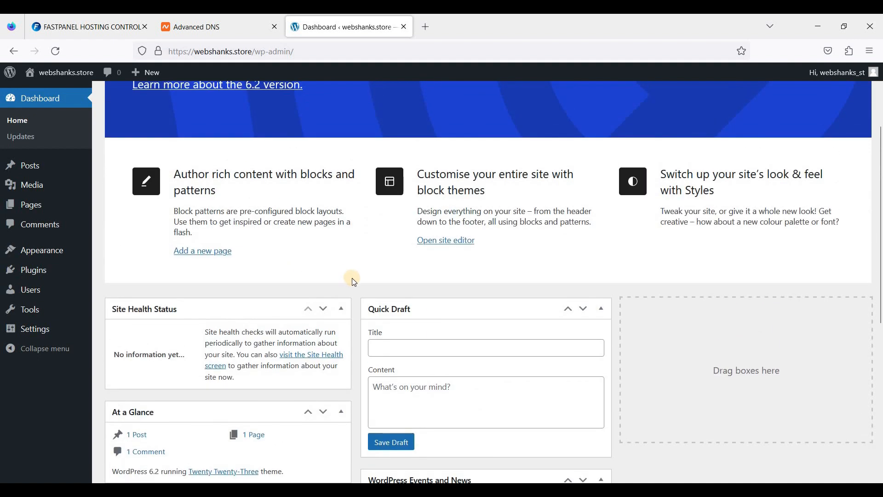
scroll(up, 3)
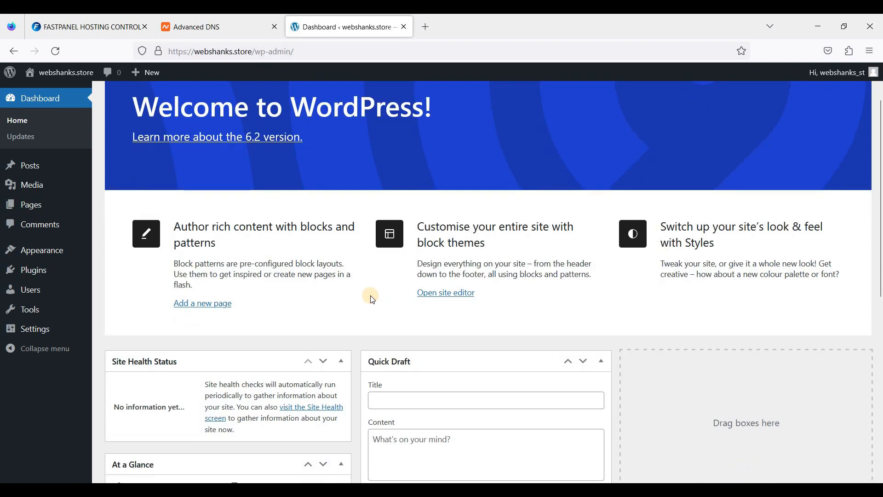
mouse_move(364, 300)
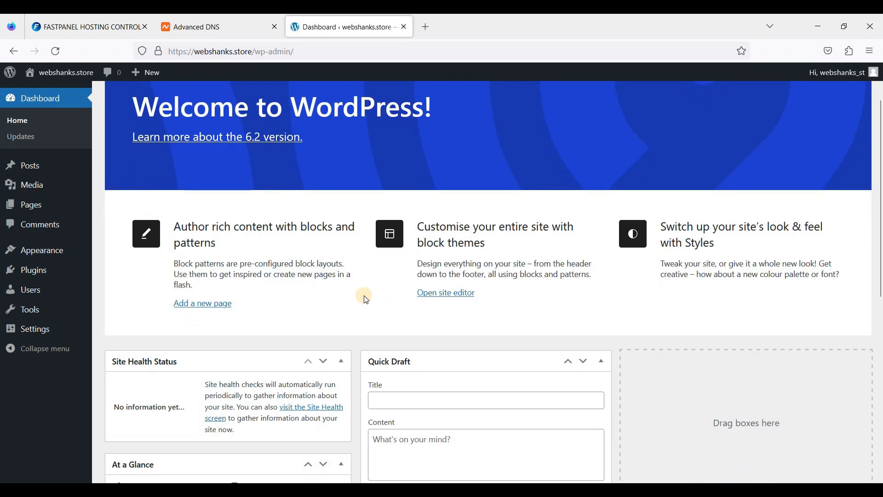